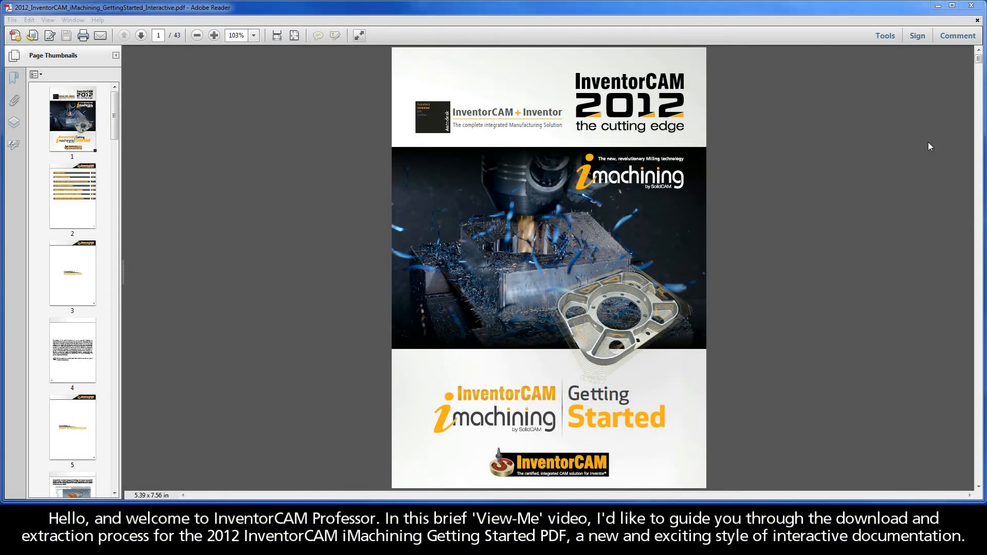
mouse_move(924, 121)
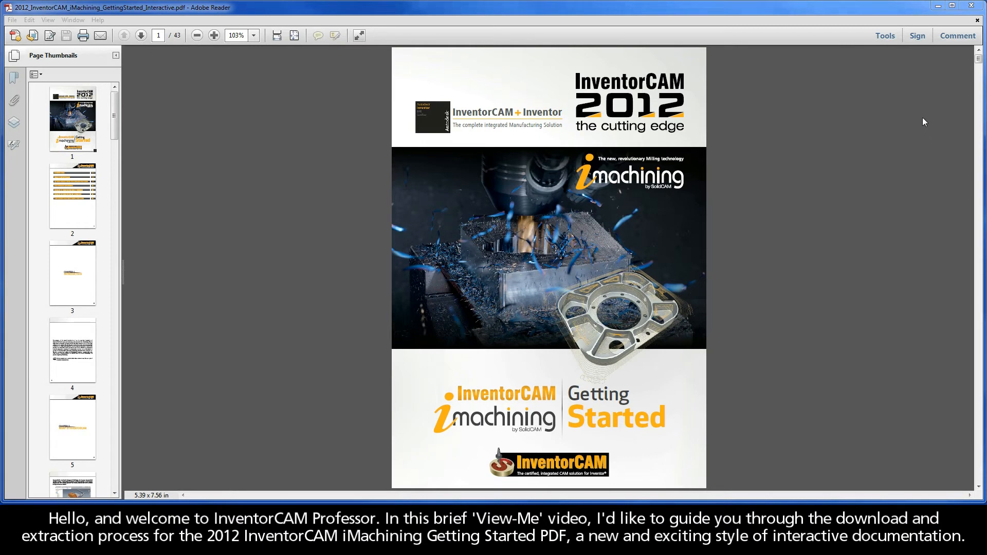
mouse_move(921, 105)
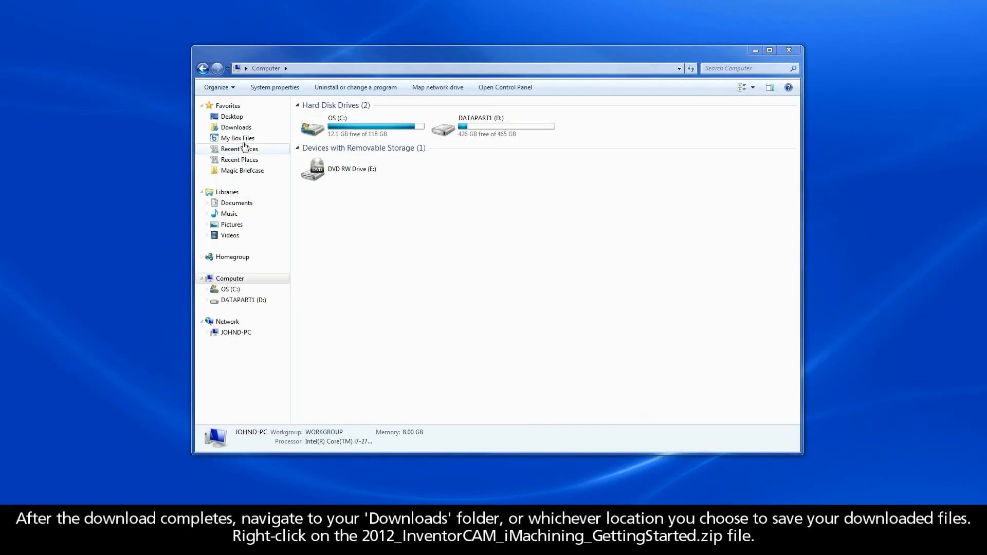
Browse through the user's home folder on C: into the Downloads folder holding the zip.
click(236, 128)
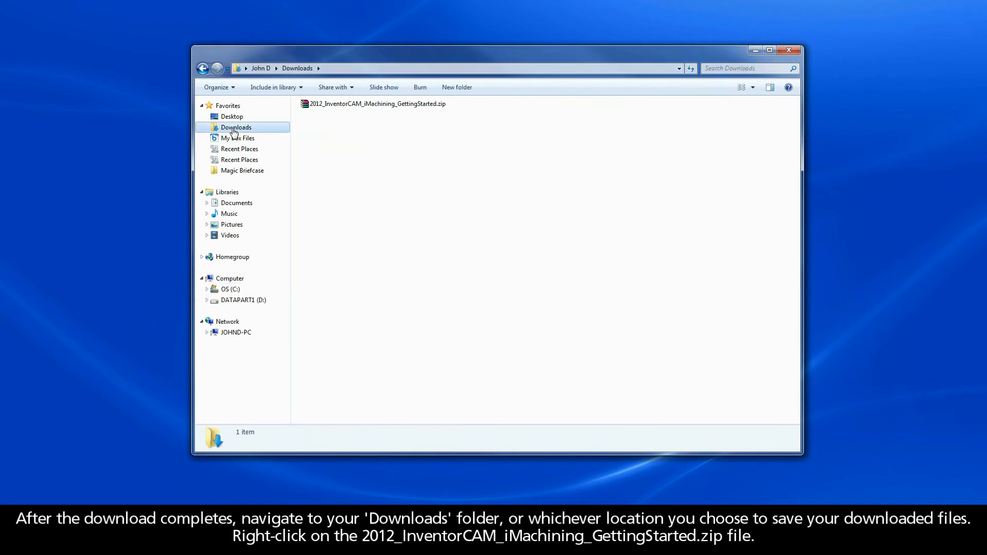
click(226, 289)
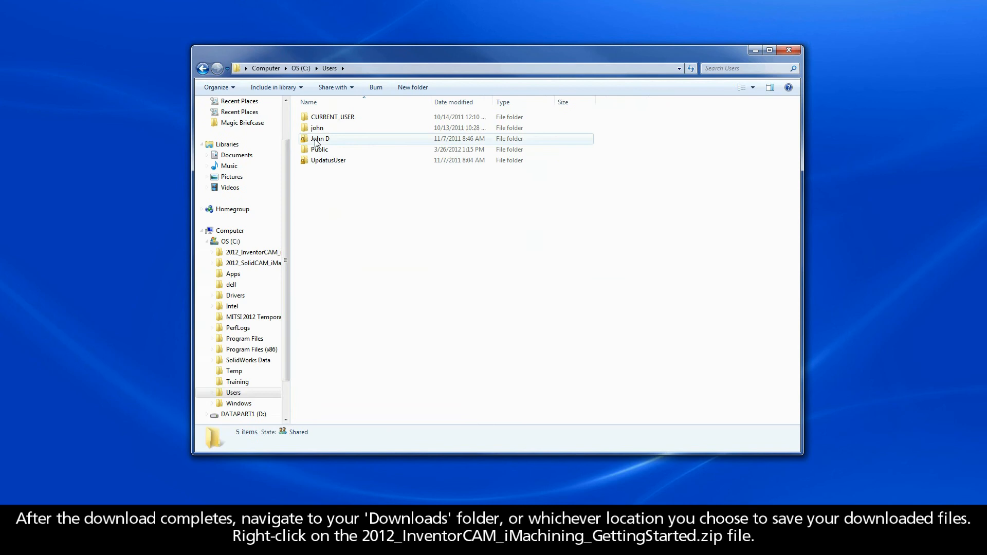
double_click(321, 138)
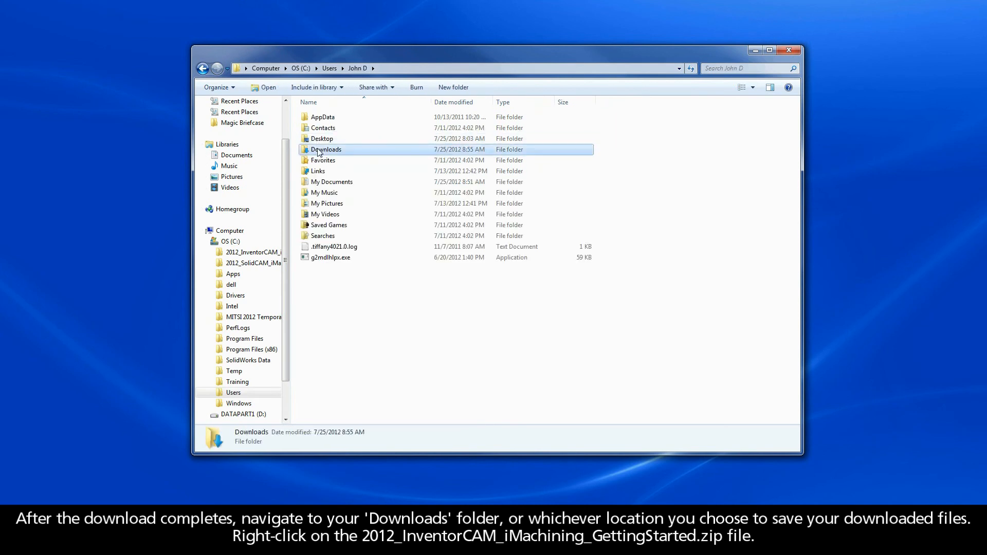
double_click(326, 149)
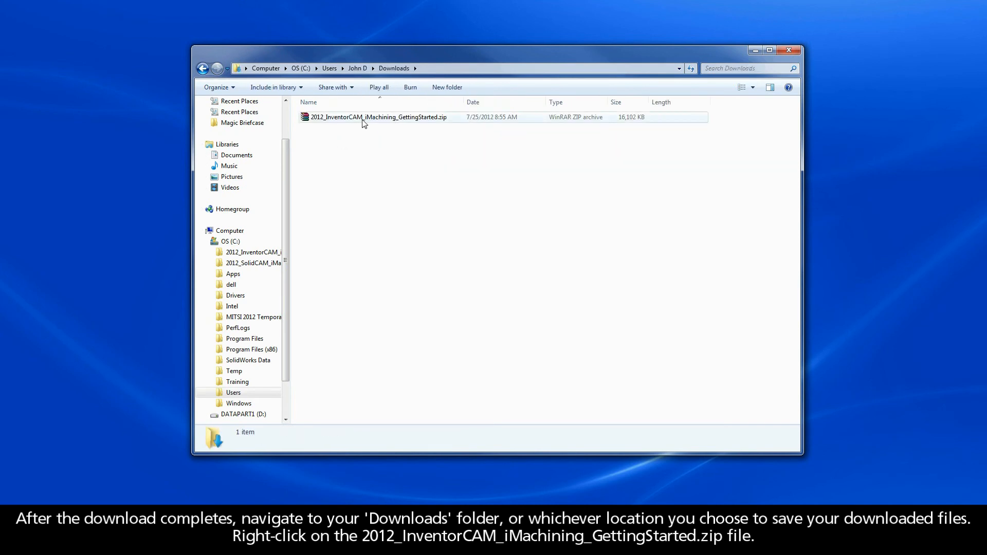
Extract the Getting Started zip into its own 2012_InventorCAM_iMachining_GettingStarted folder.
right_click(364, 116)
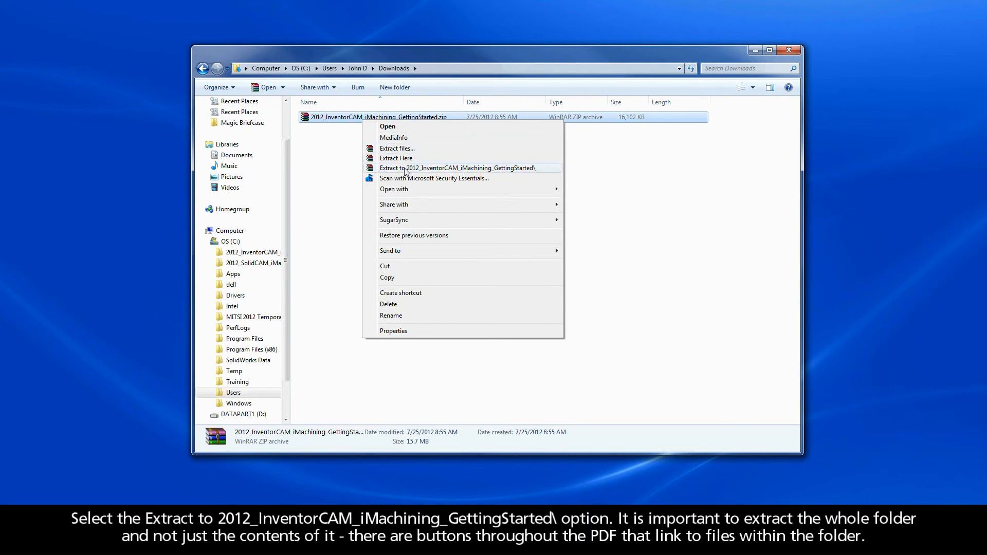
click(459, 169)
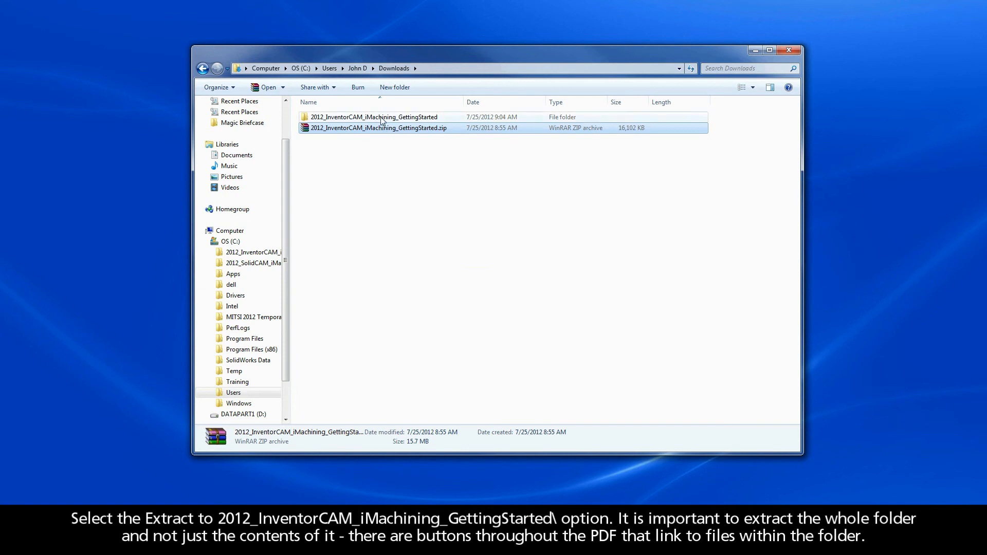
mouse_move(382, 120)
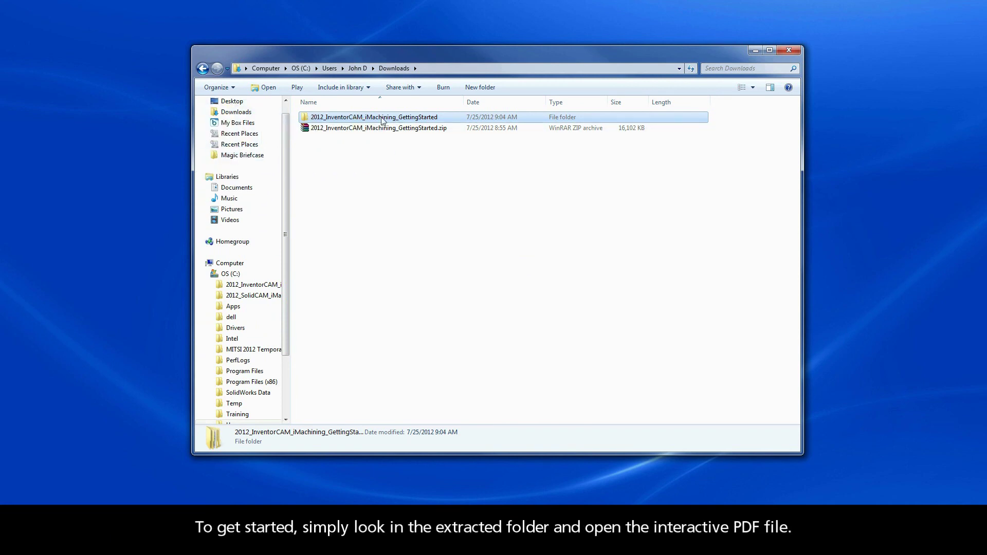
Open the 2012_InventorCAM_iMachining_GettingStarted PDF from the extracted folder in Adobe Reader.
double_click(374, 116)
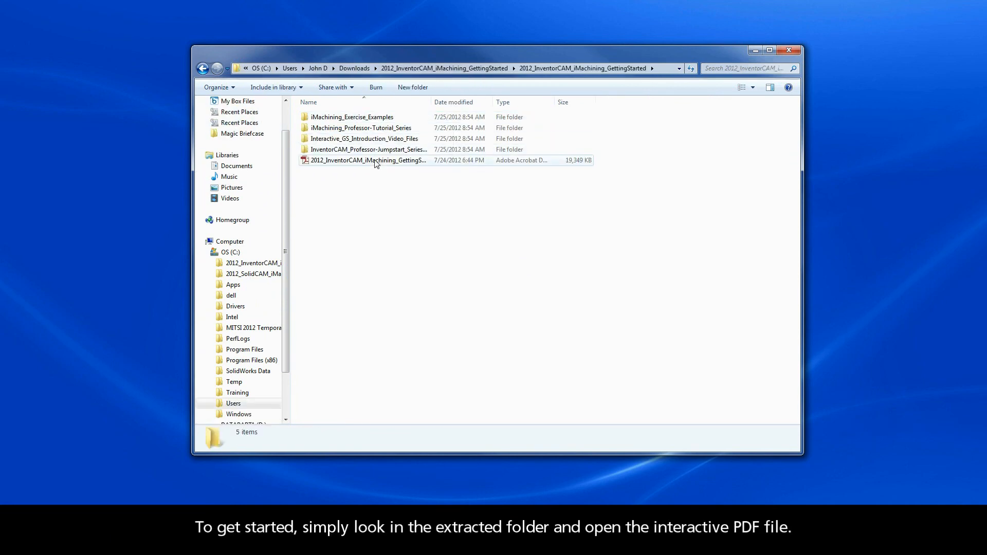
double_click(377, 164)
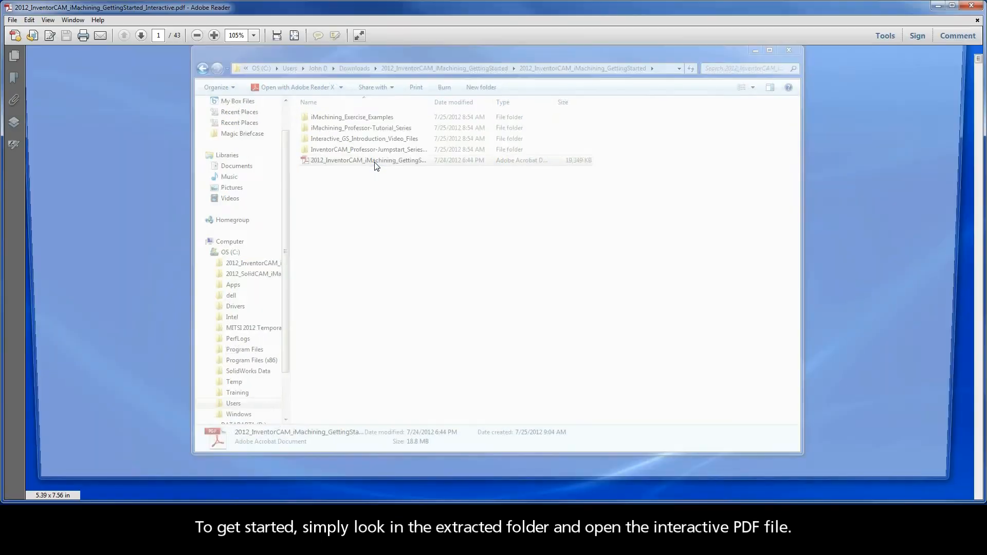
double_click(368, 160)
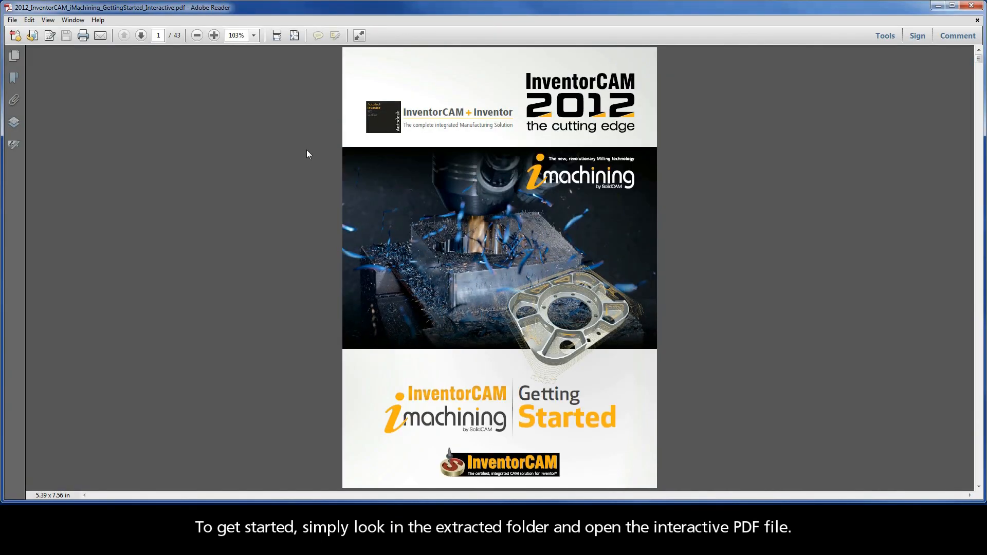
Show page thumbnails, jump to the page 4 introduction, then back to the page 1 cover.
click(15, 54)
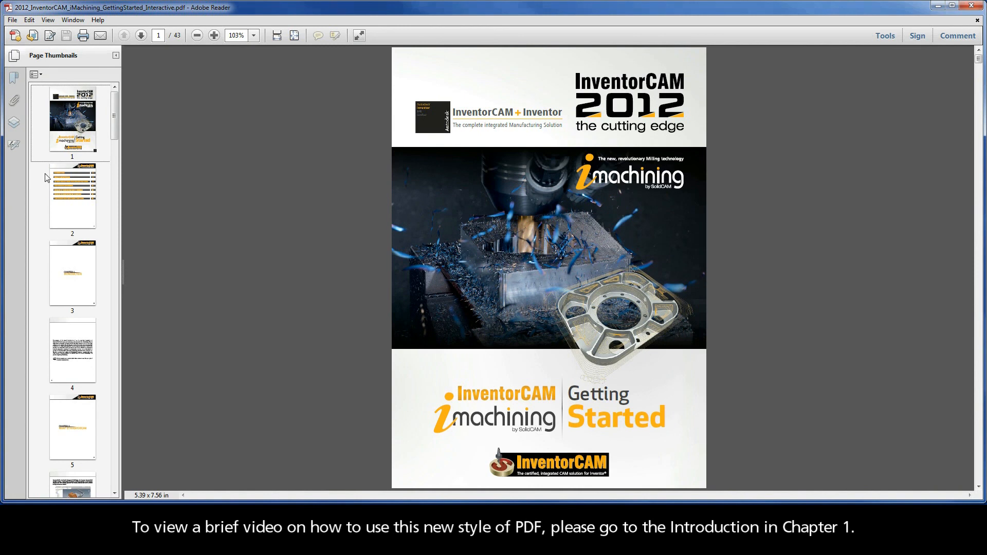
click(72, 273)
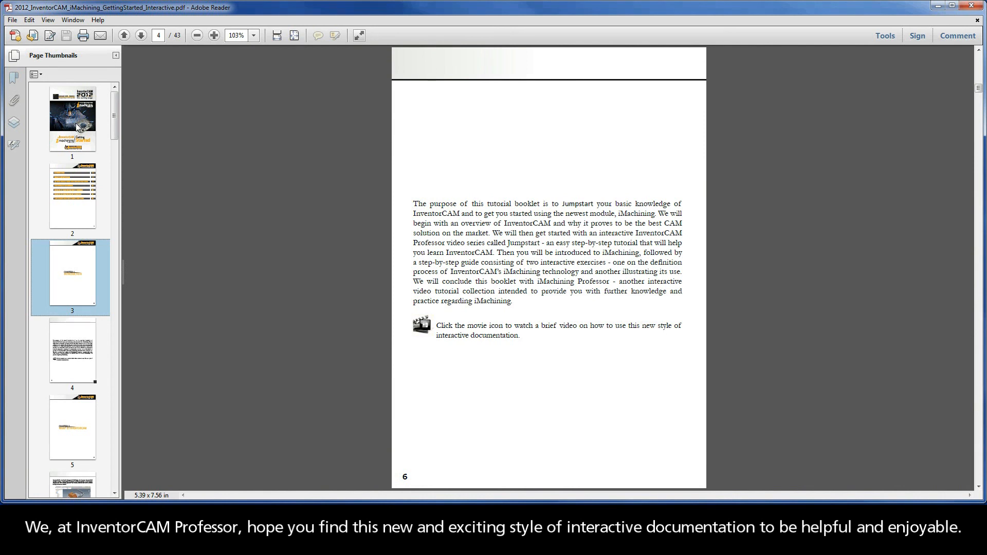
click(74, 118)
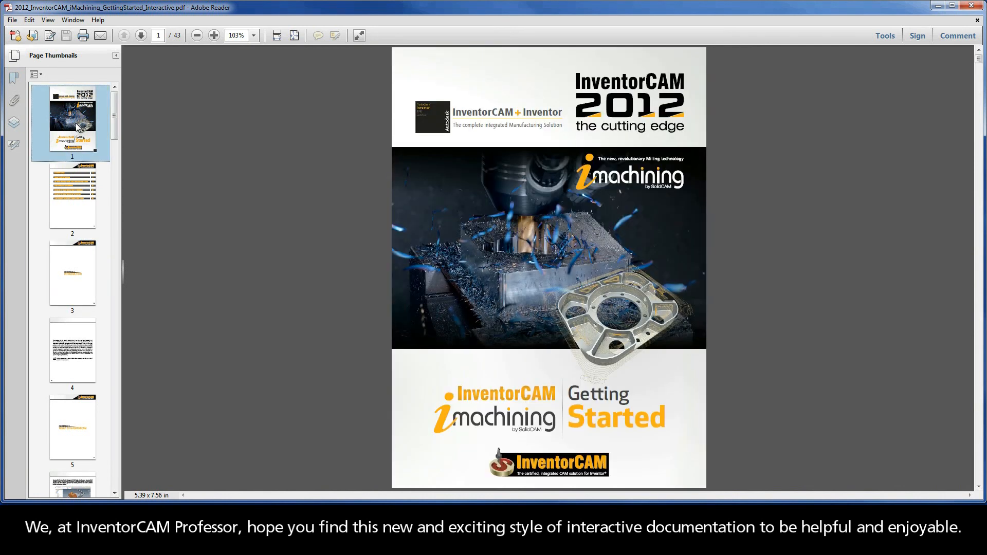